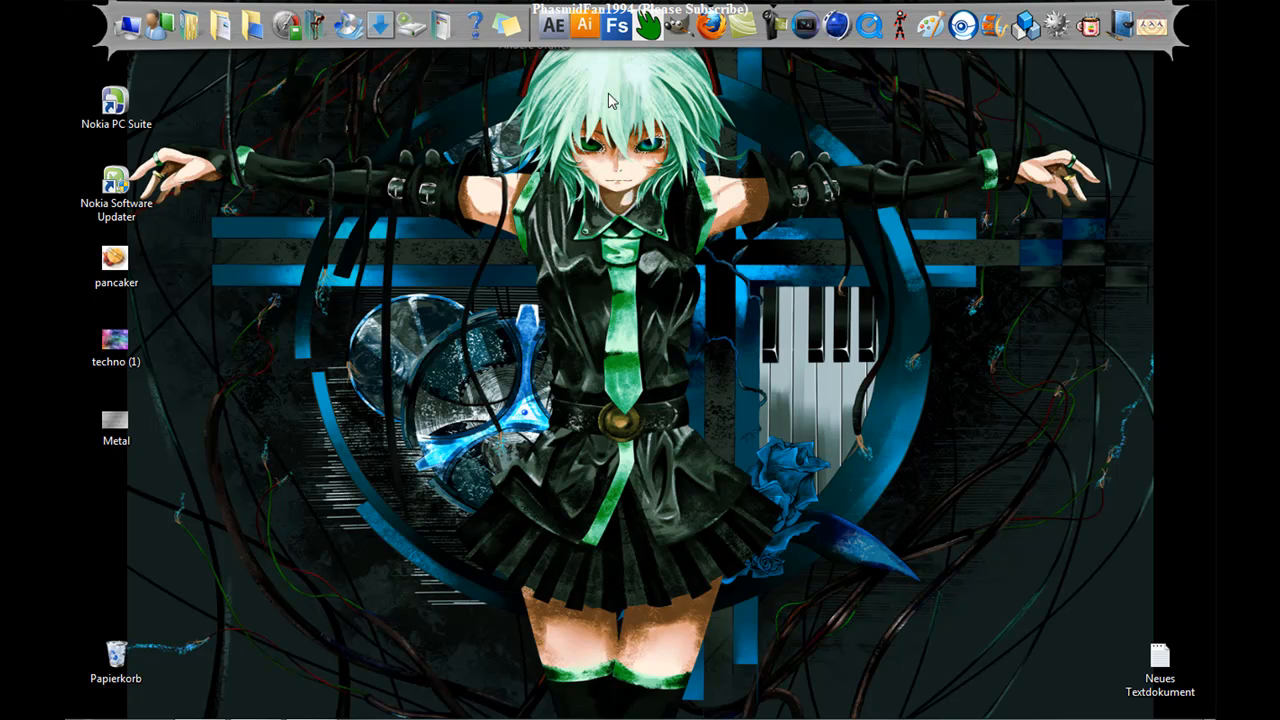
- Launch GIMP from the Metal item on the desktop
left_click(116, 424)
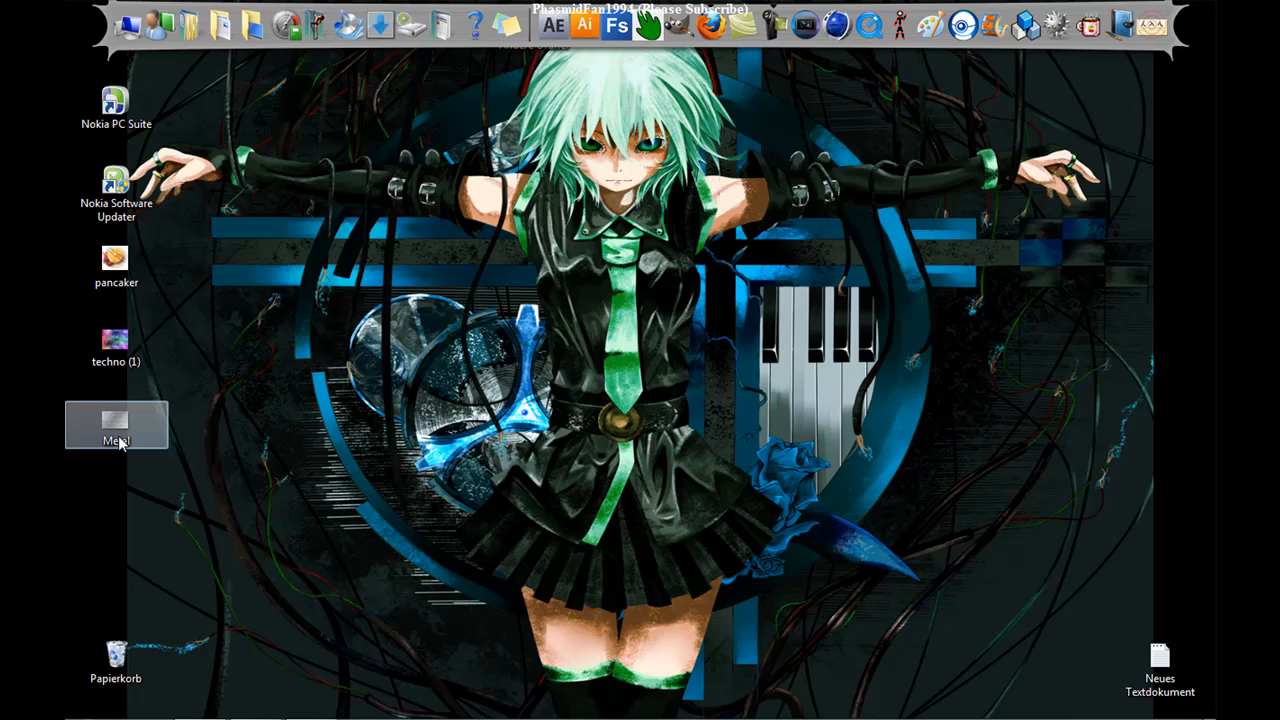
double_click(116, 424)
type("300")
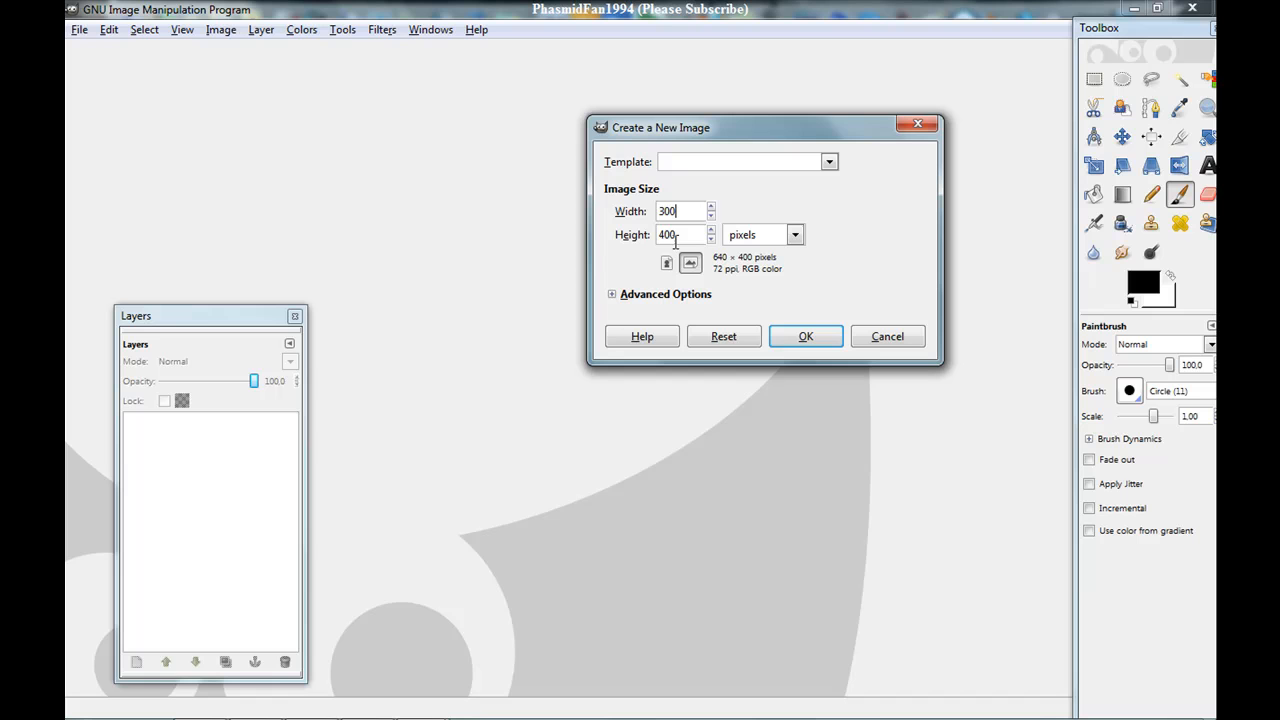
- Create a new blank white image 300 by 200 pixels
left_click(804, 336)
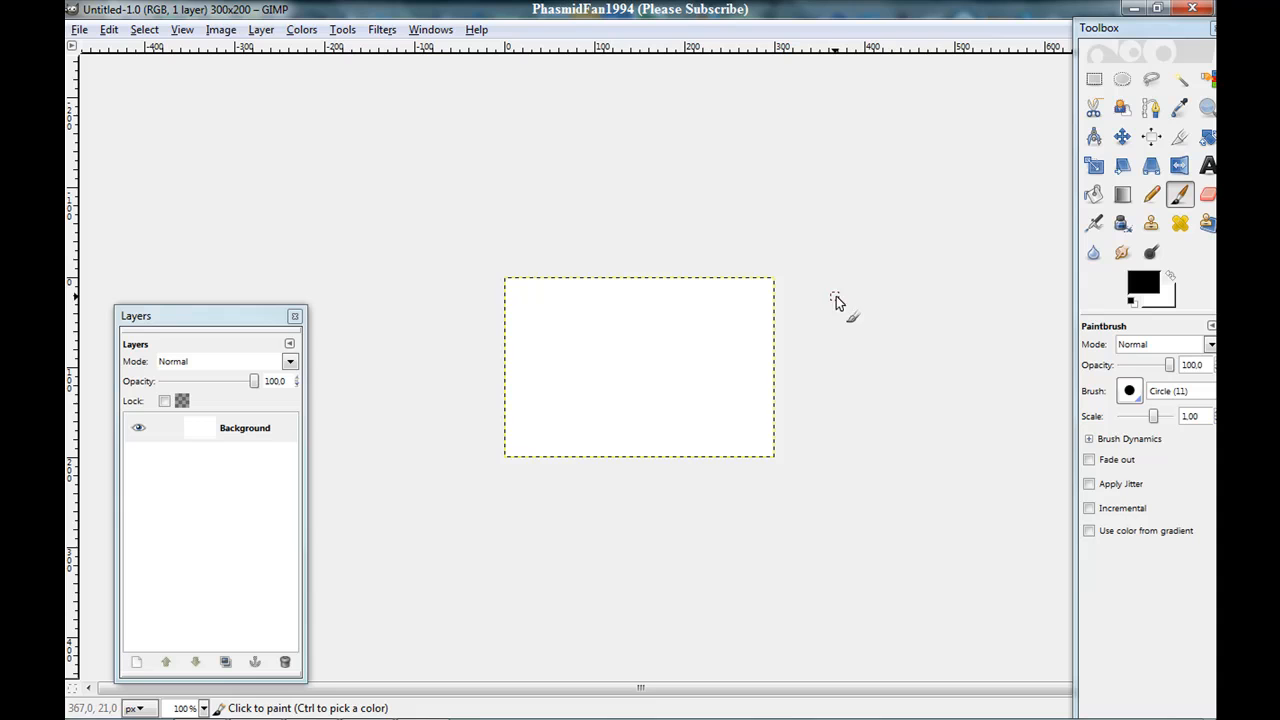
- Prepare a Bi-linear blend between two grays and drag it from the canvas centre outward
left_click(1122, 196)
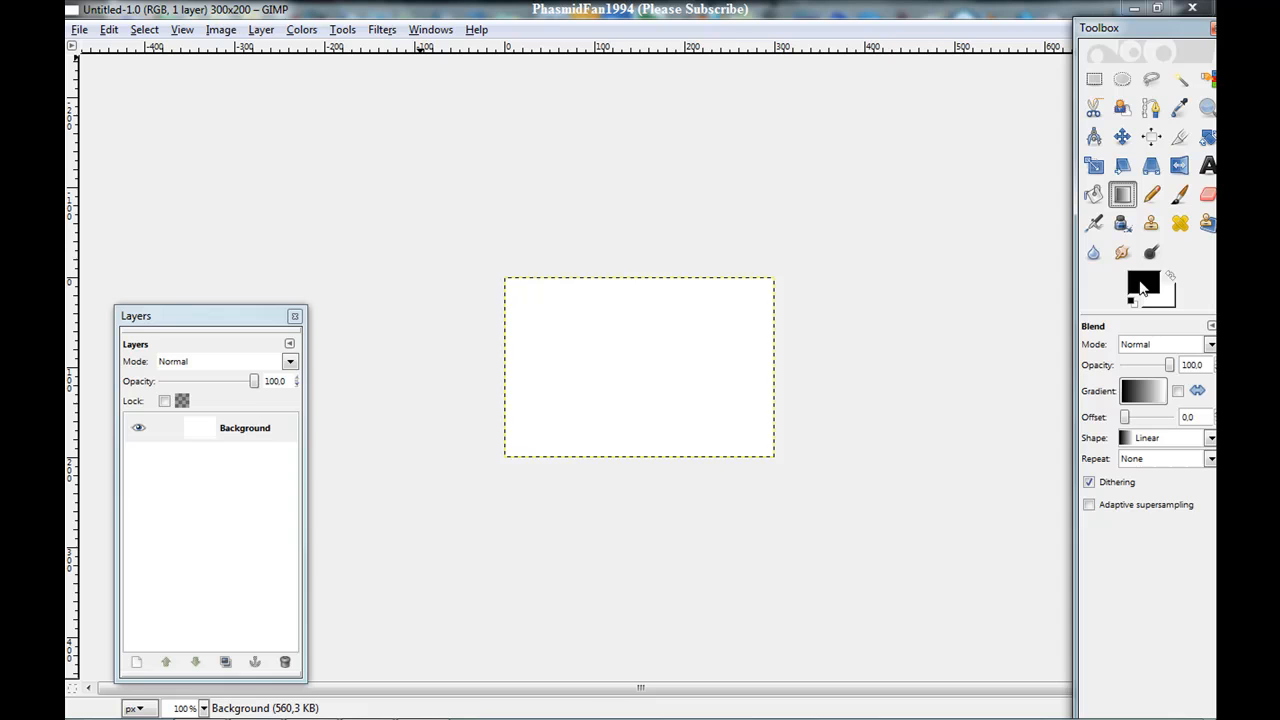
left_click(1144, 284)
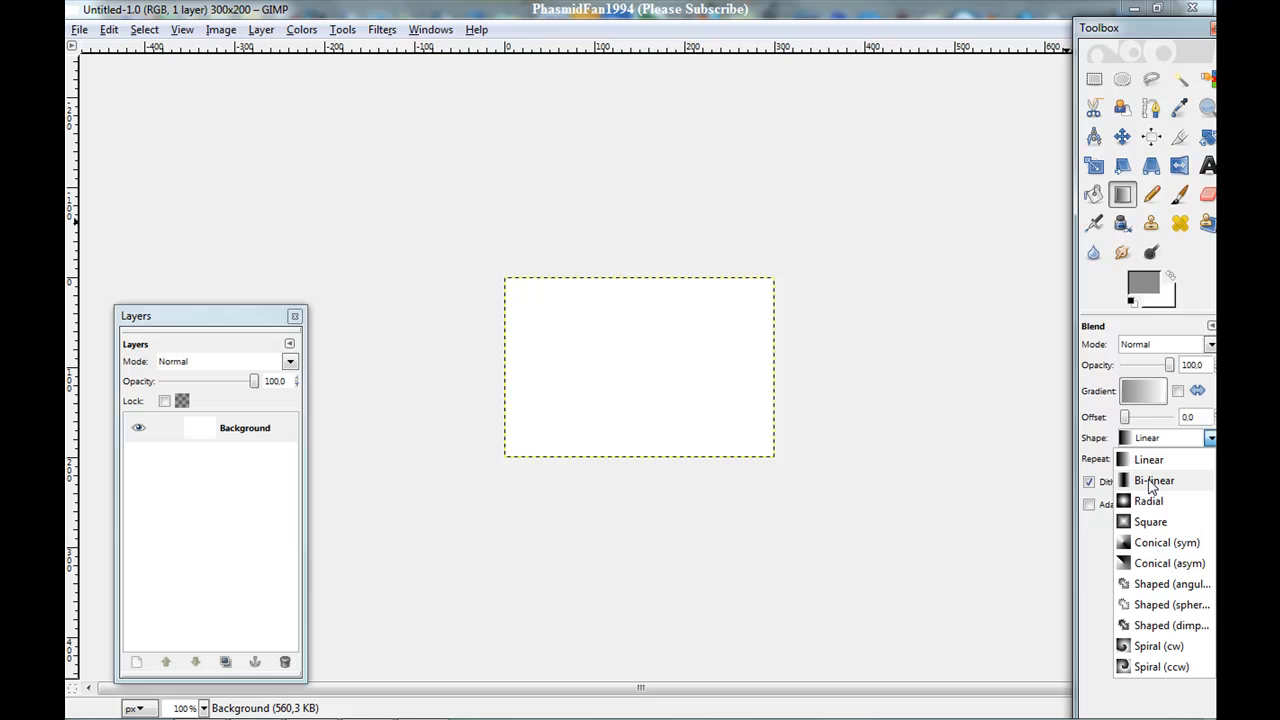
left_click(1154, 480)
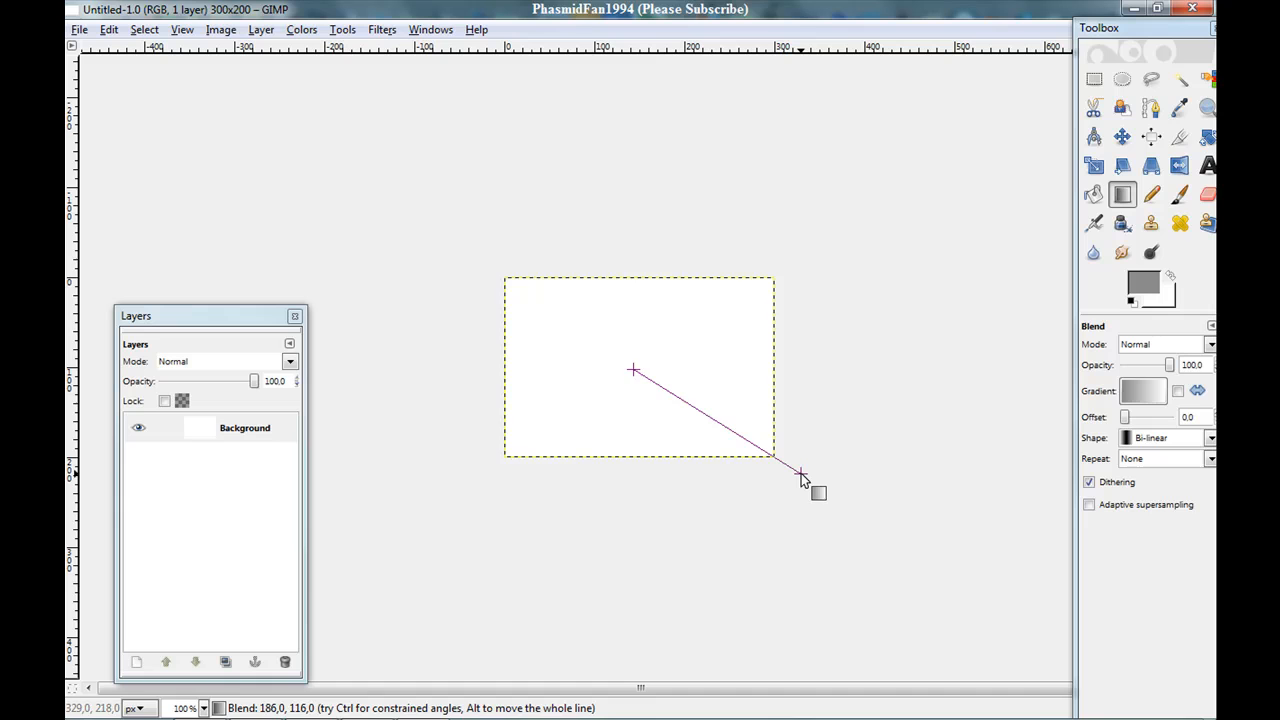
left_click(382, 30)
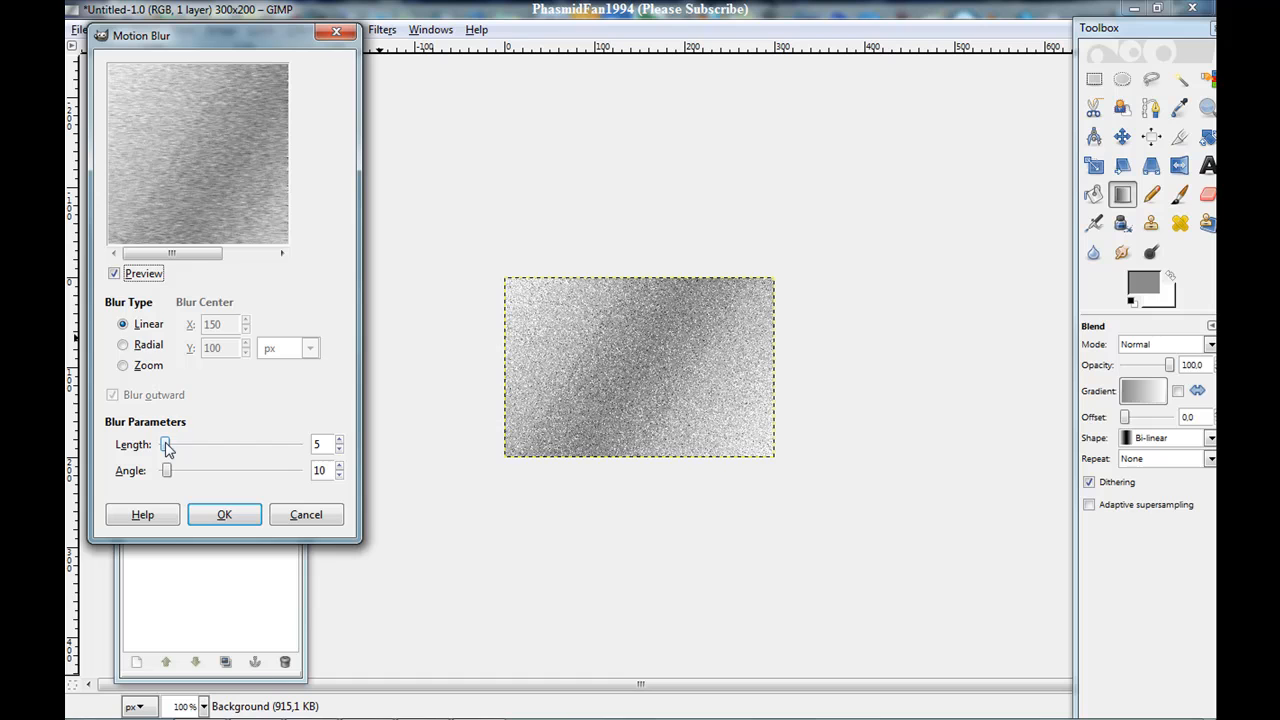
- Apply a longer Linear motion blur to streak the gradient into brushed metal
left_click(224, 514)
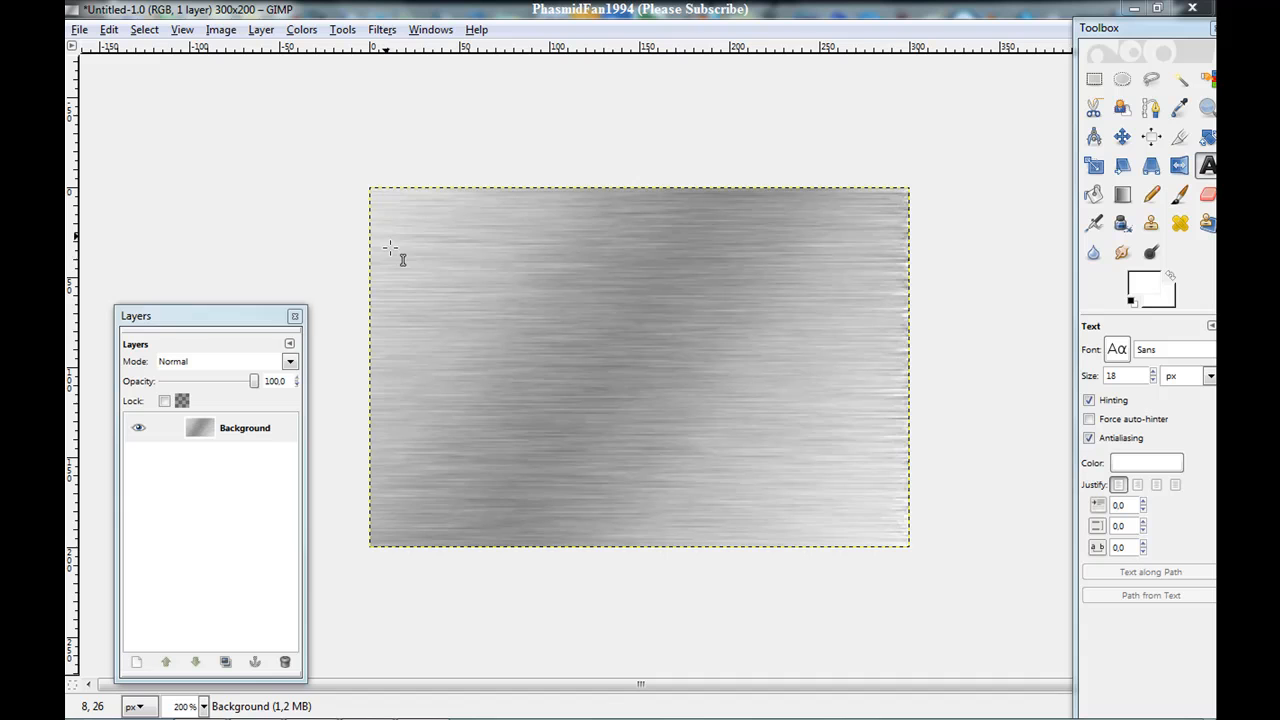
- Add the word 'Hello' as large text over the brushed-metal image
type("Hello")
type("111")
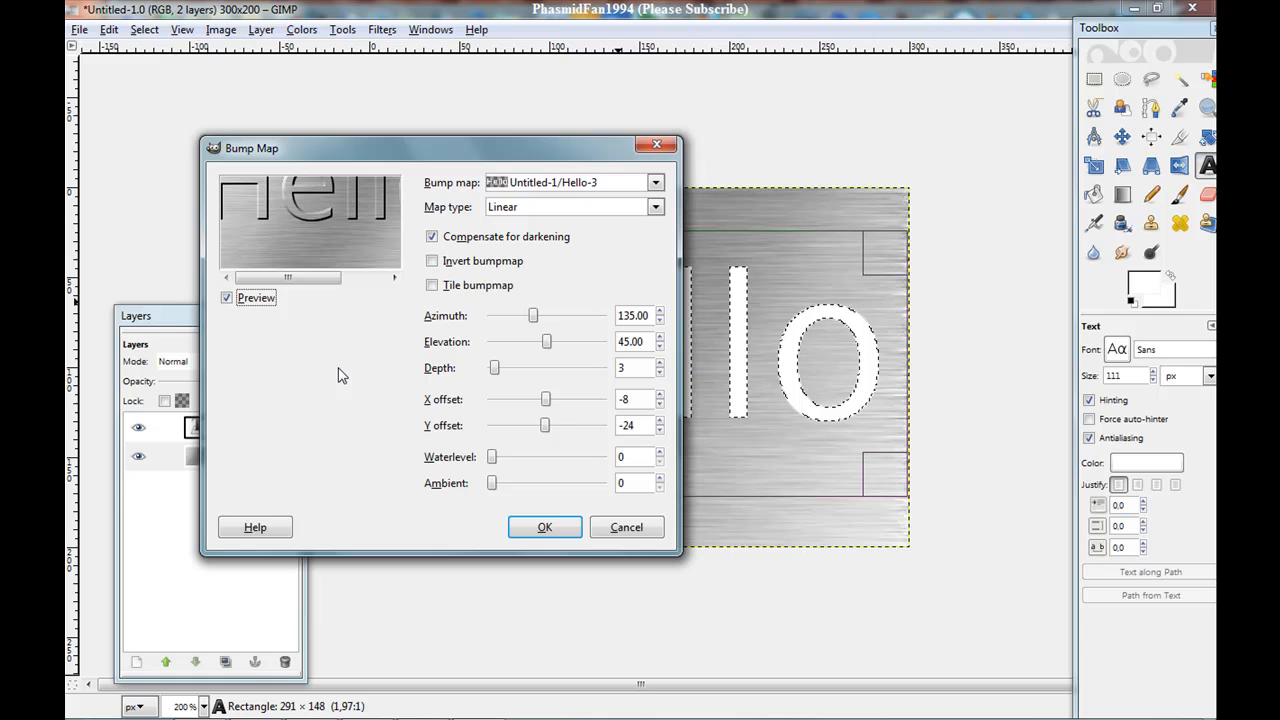
- Apply the bump map so 'Hello' is embossed into the metal texture
left_click(544, 528)
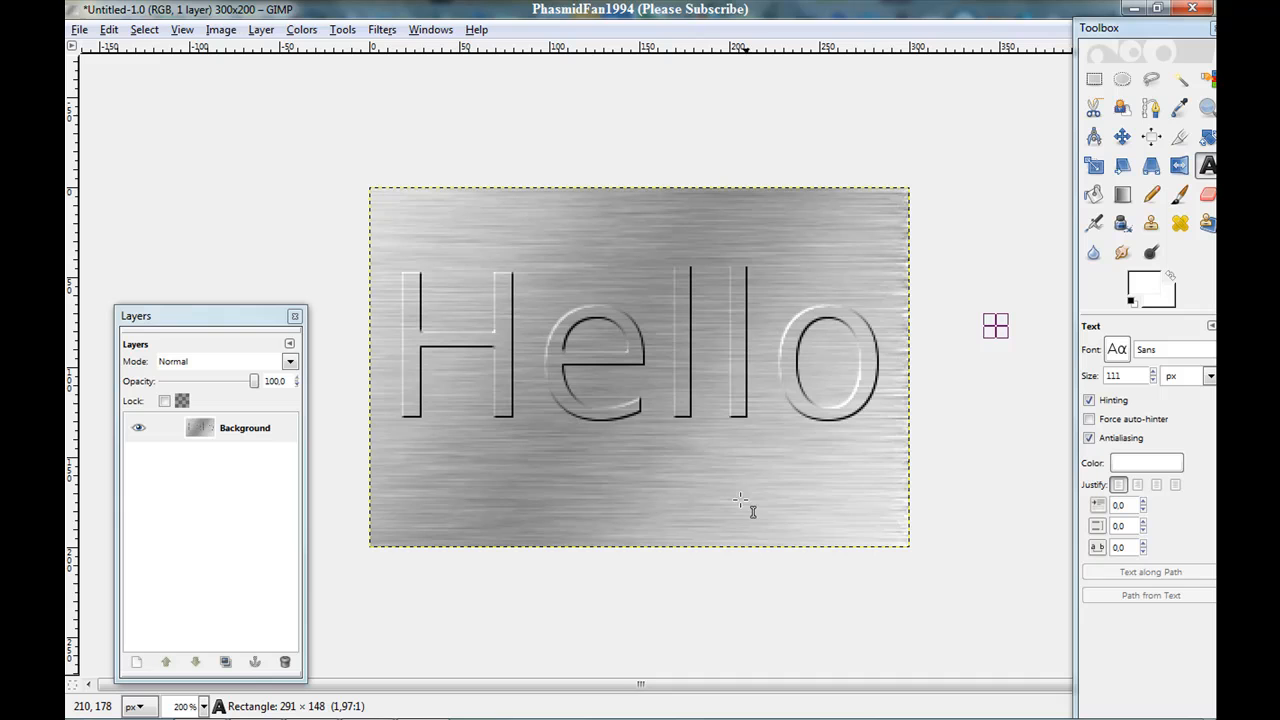